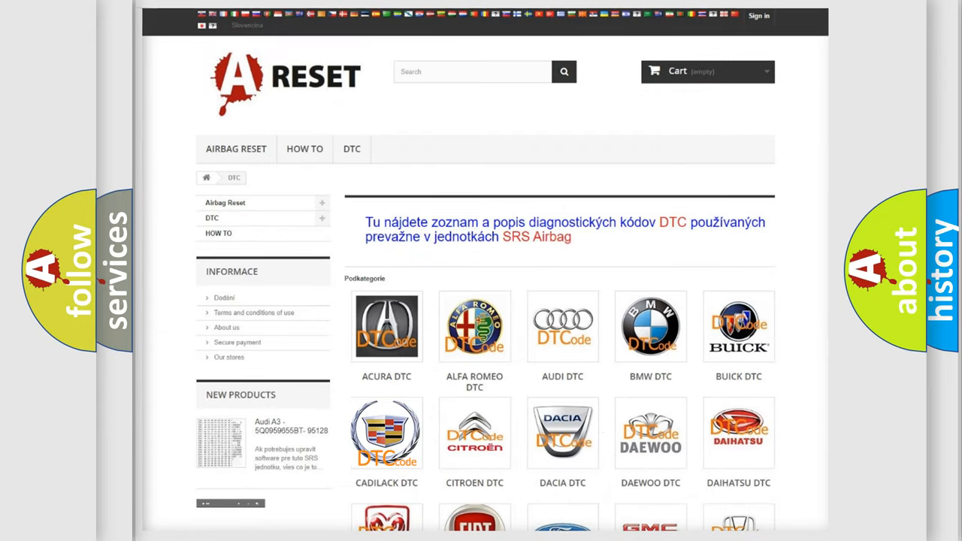
Enter the full code C004527 on the Cadillac card, revealing Definition and Description headings
click(387, 432)
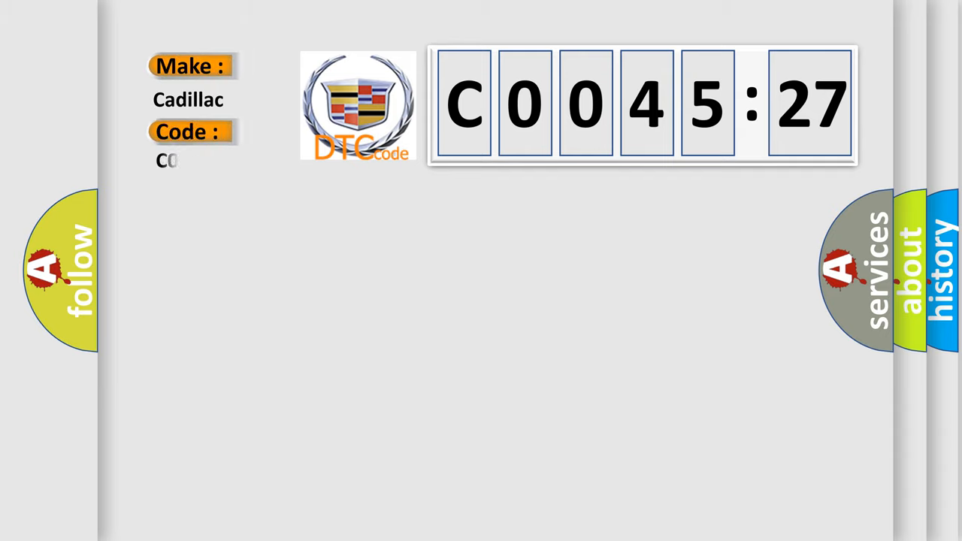
text(C004527)
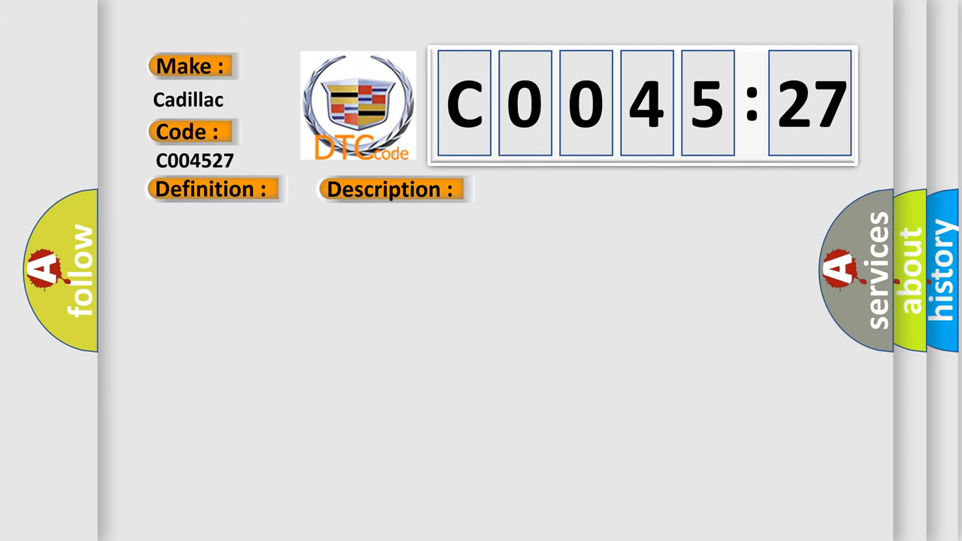
Reveal the Cause heading and scroll through the wheel speed sensor circuit fault text
click(550, 188)
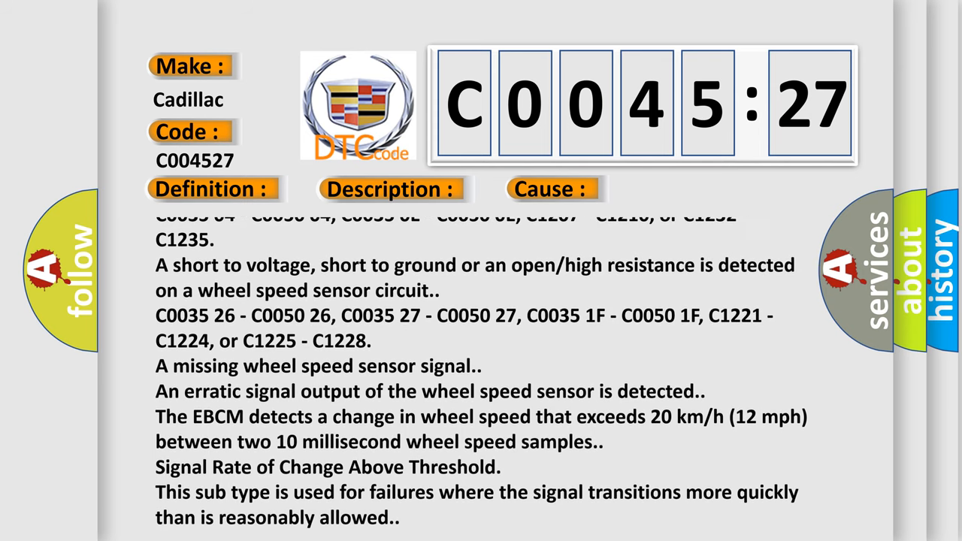
scroll(down, 3)
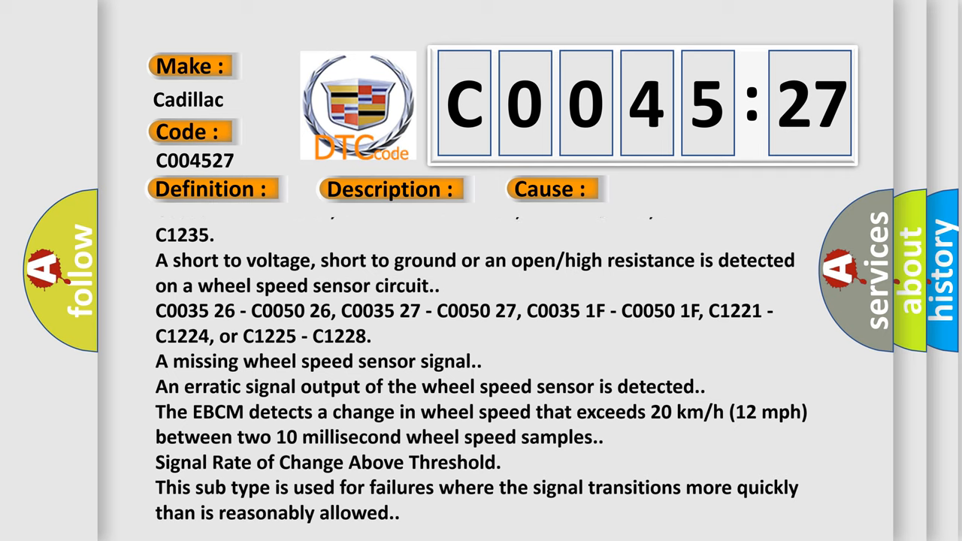